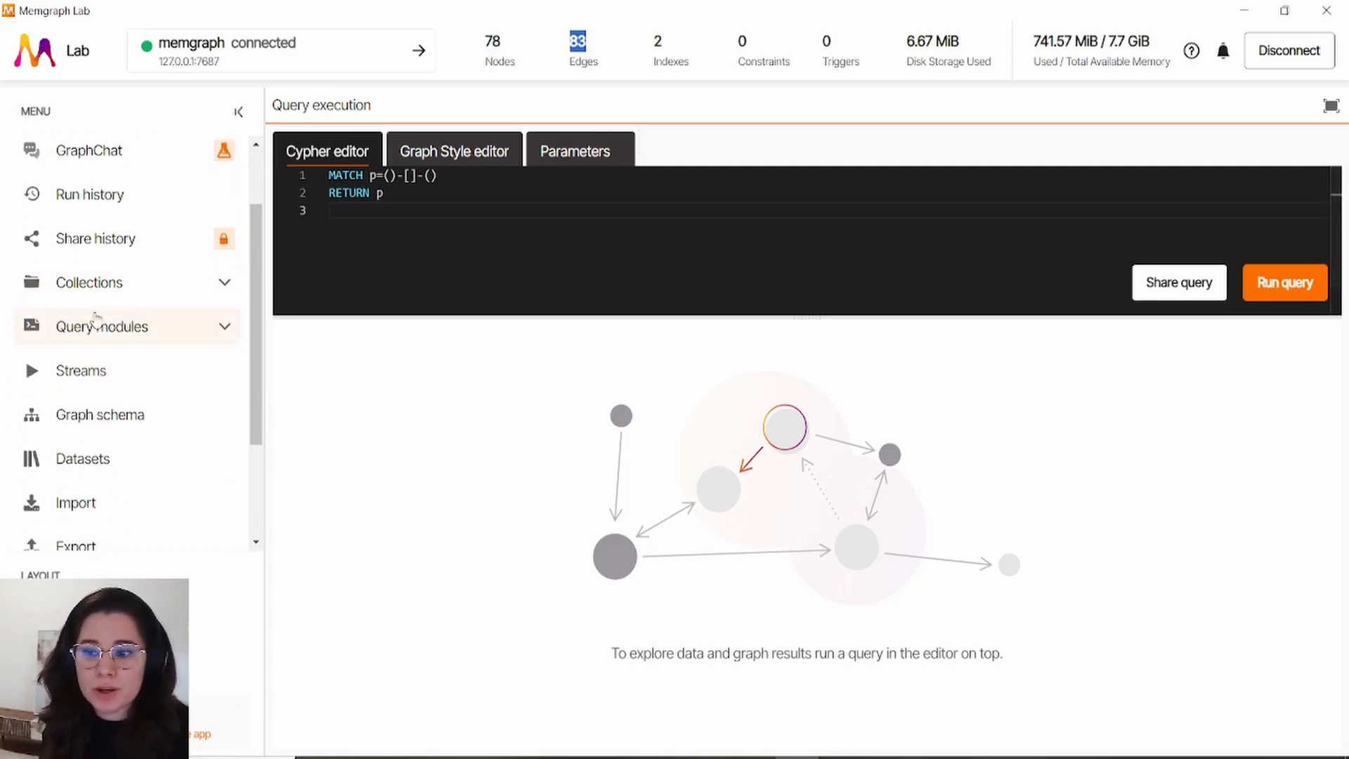
- Regenerate the graph schema showing Chunk nodes with MENTIONS links to entity labels
{"action": "left_click", "coordinate": [102, 324]}
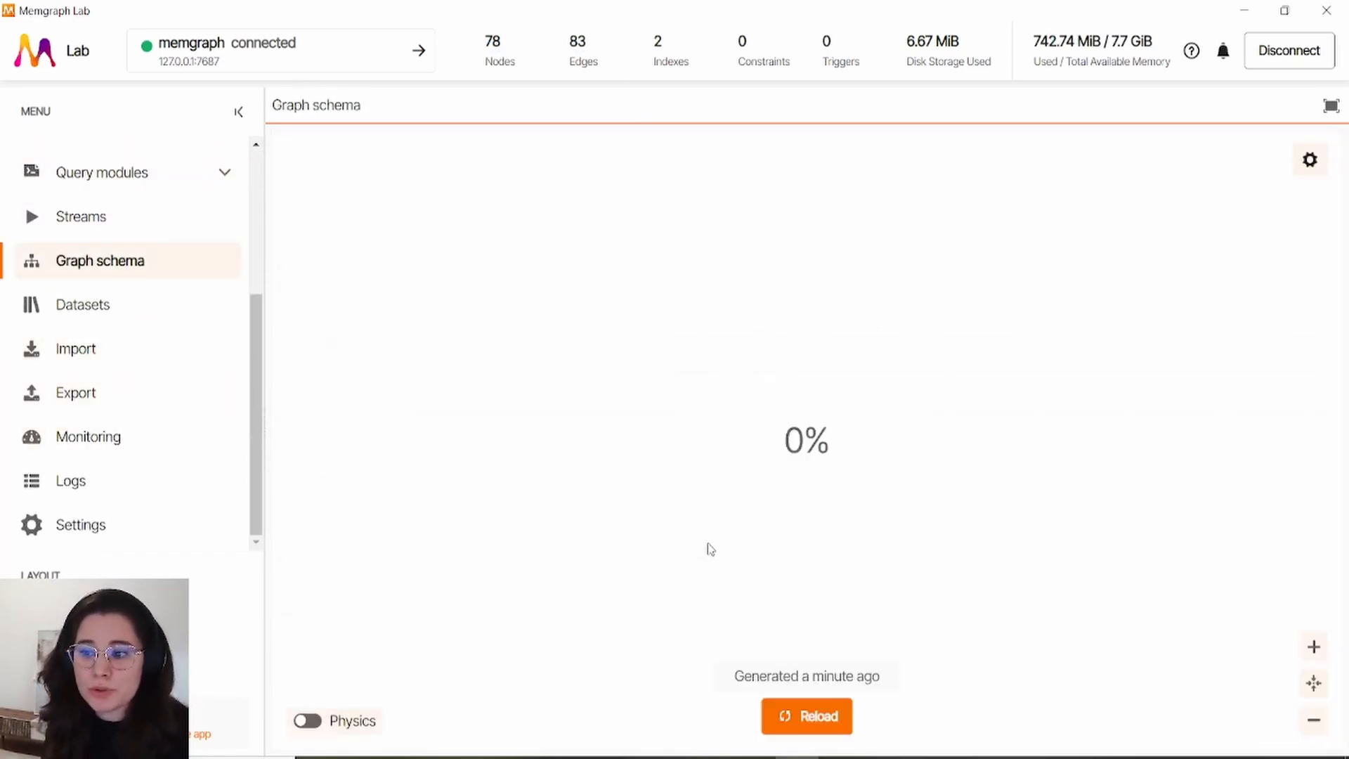
{"action": "left_click", "coordinate": [807, 715]}
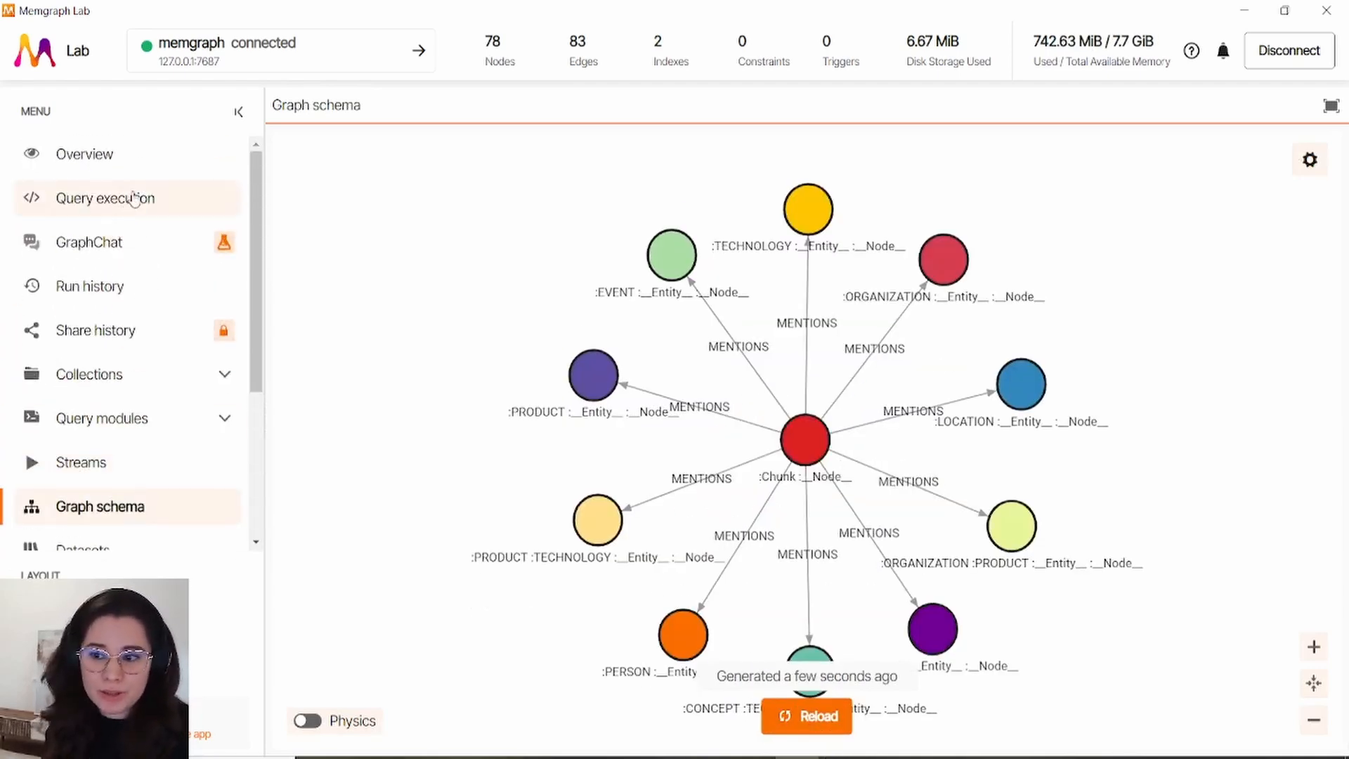
- Run the all-paths Cypher query and inspect the 71-node, 83-relationship graph full screen
{"action": "left_click", "coordinate": [105, 198]}
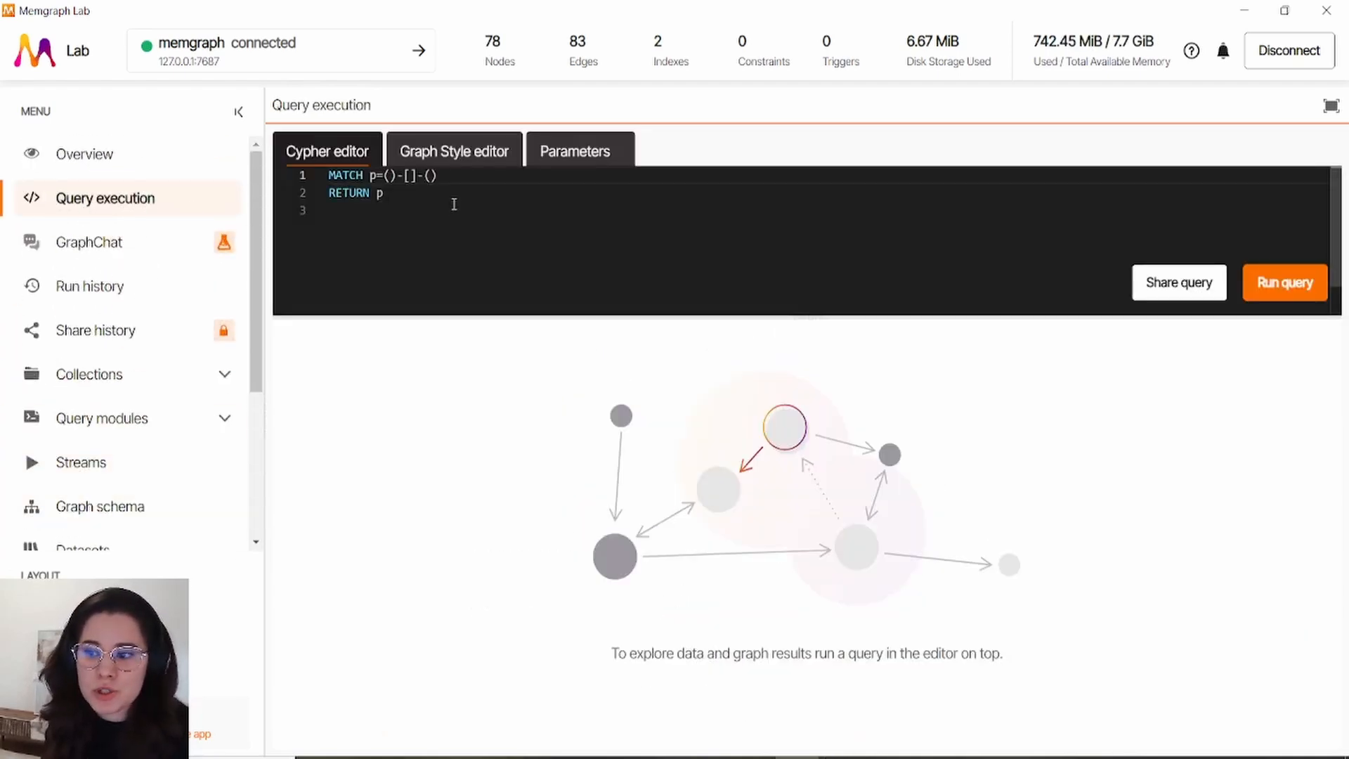
{"action": "left_click", "coordinate": [1282, 283]}
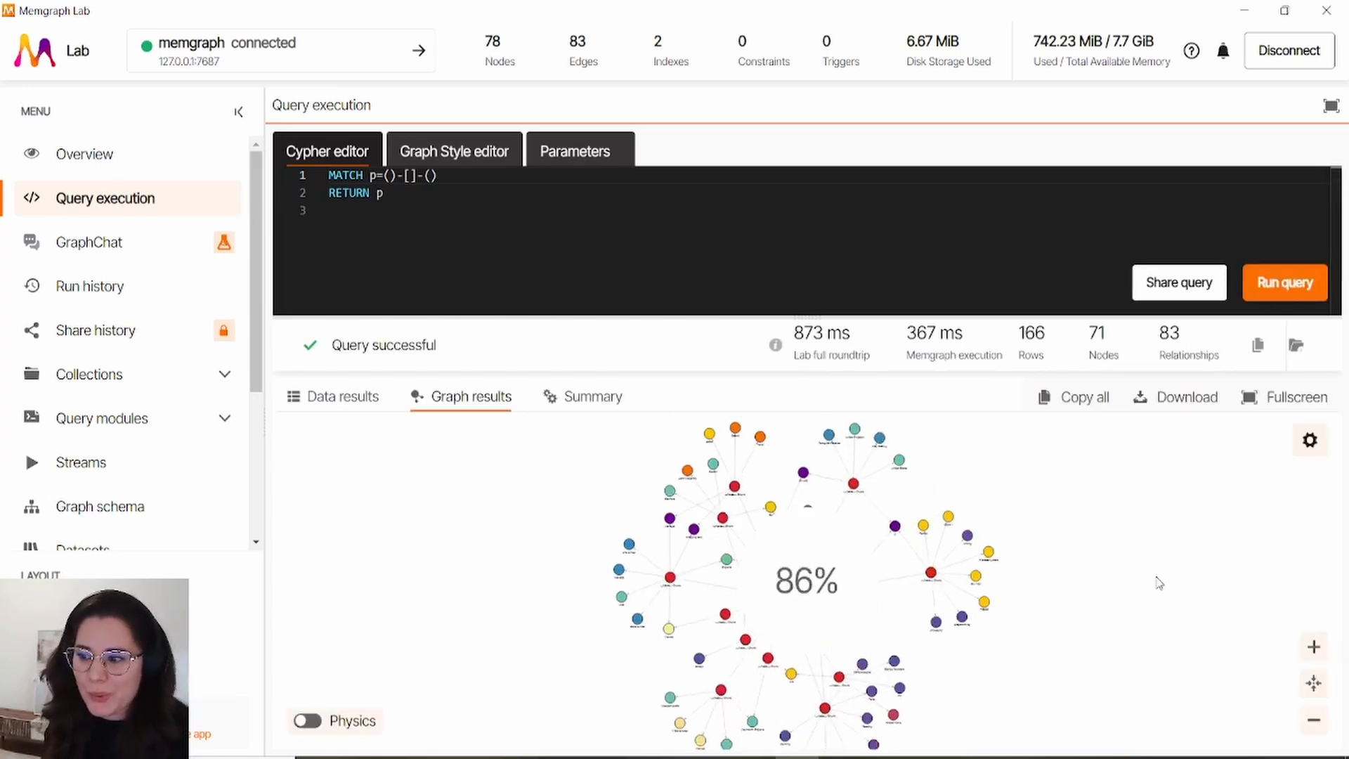
{"action": "left_click", "coordinate": [1294, 396]}
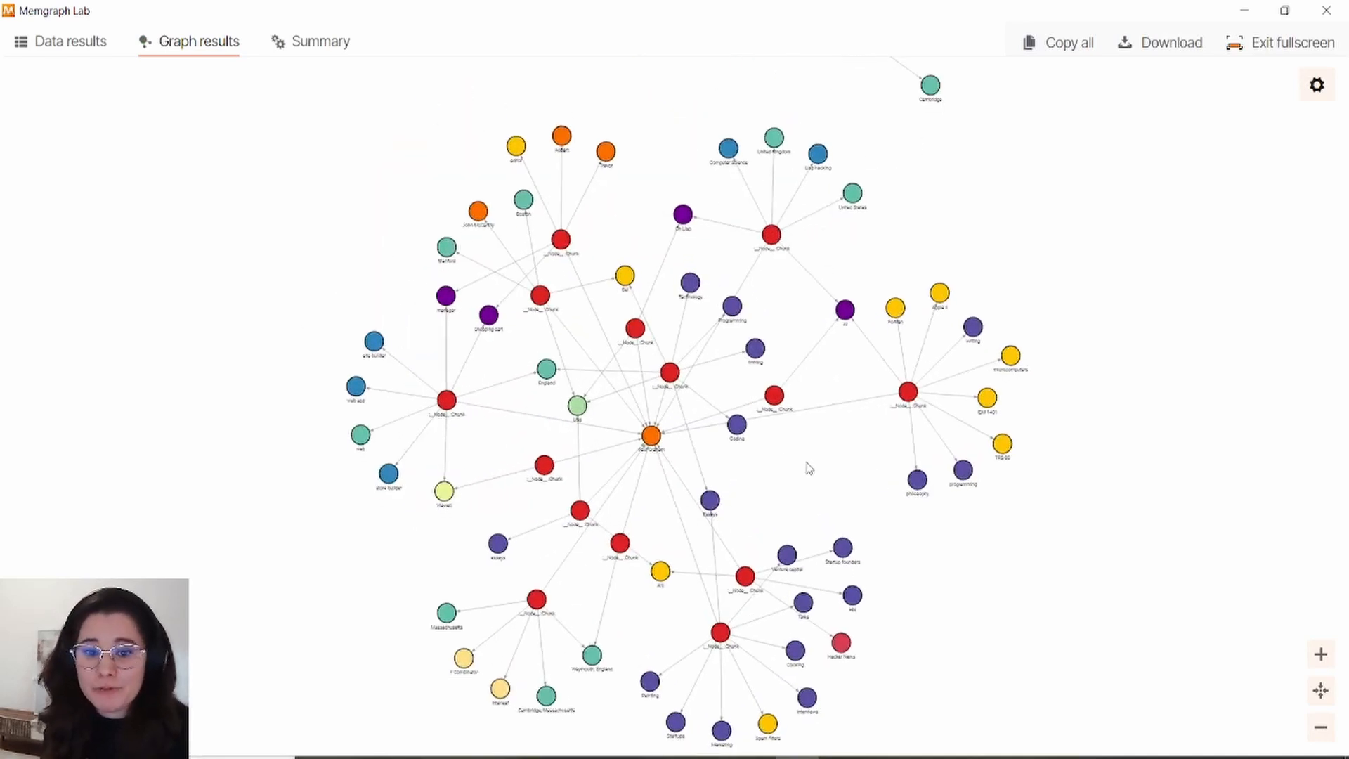
{"action": "mouse_move", "coordinate": [823, 484]}
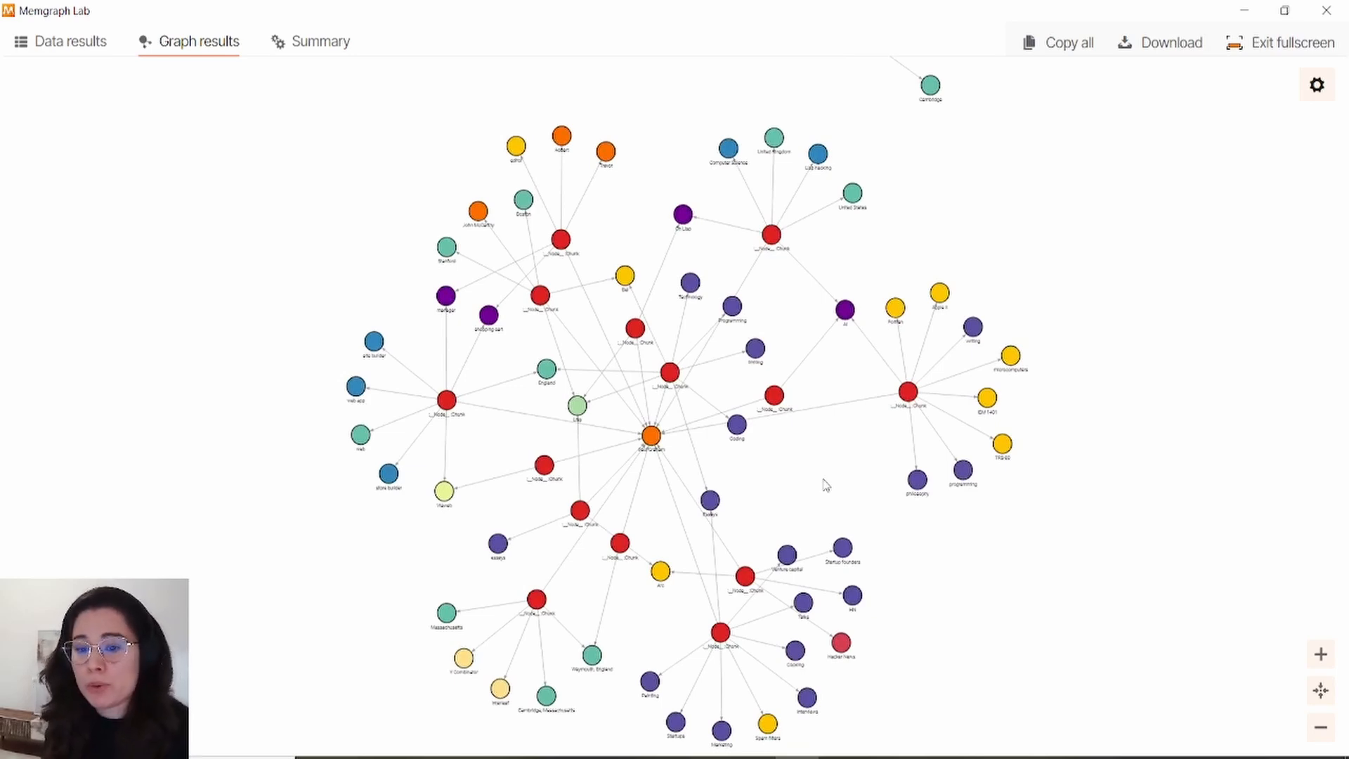
{"action": "mouse_move", "coordinate": [859, 478]}
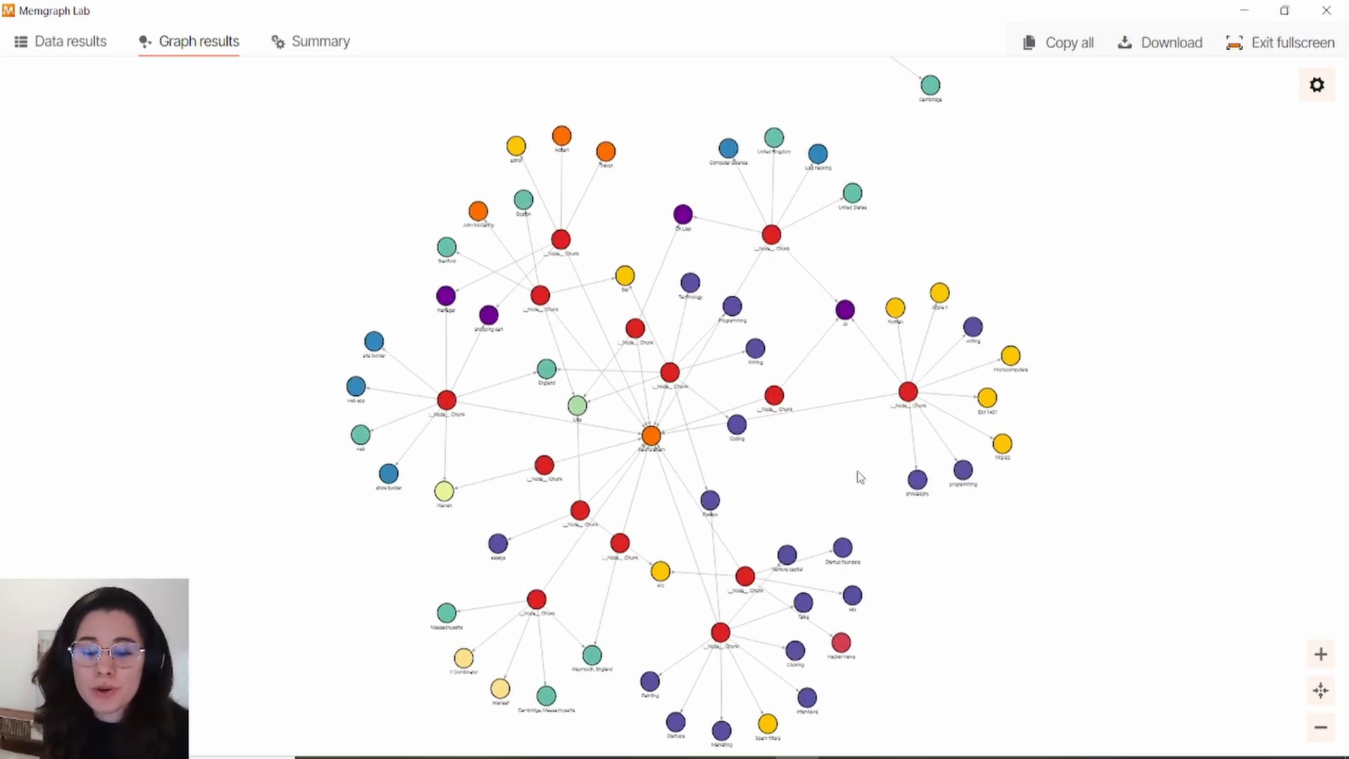
{"action": "left_click", "coordinate": [1290, 42]}
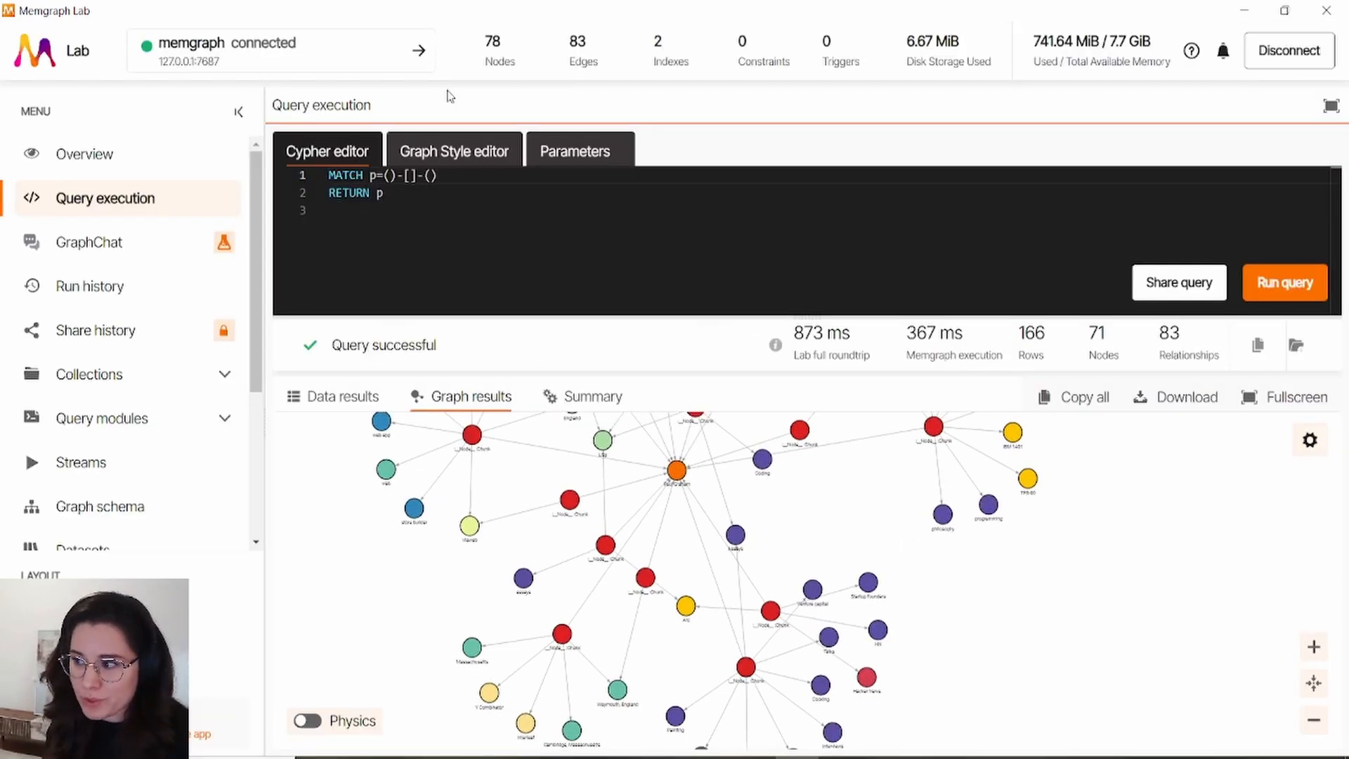
- Ask GraphChat how many node labels exist (12) and briefly view the schema preview
{"action": "left_click", "coordinate": [89, 241]}
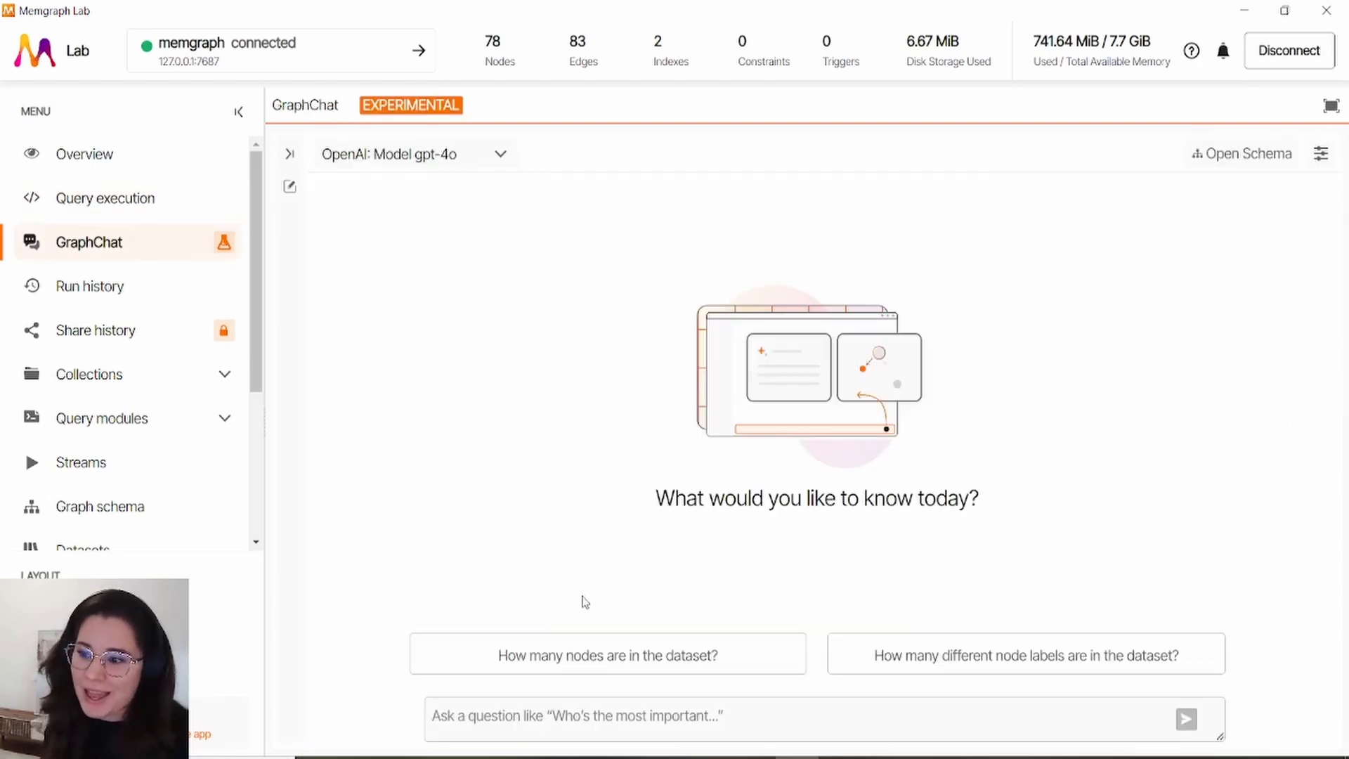
{"action": "mouse_move", "coordinate": [886, 319]}
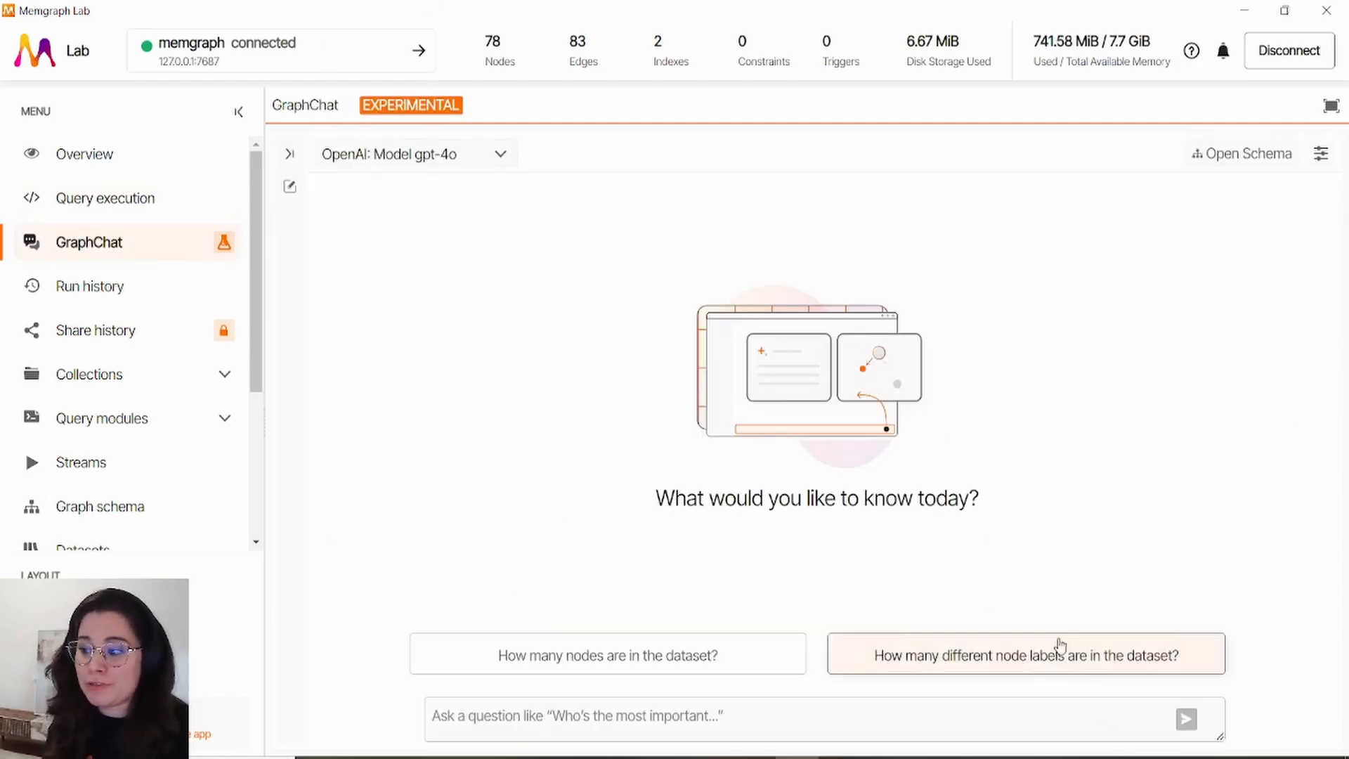
{"action": "left_click", "coordinate": [1024, 655]}
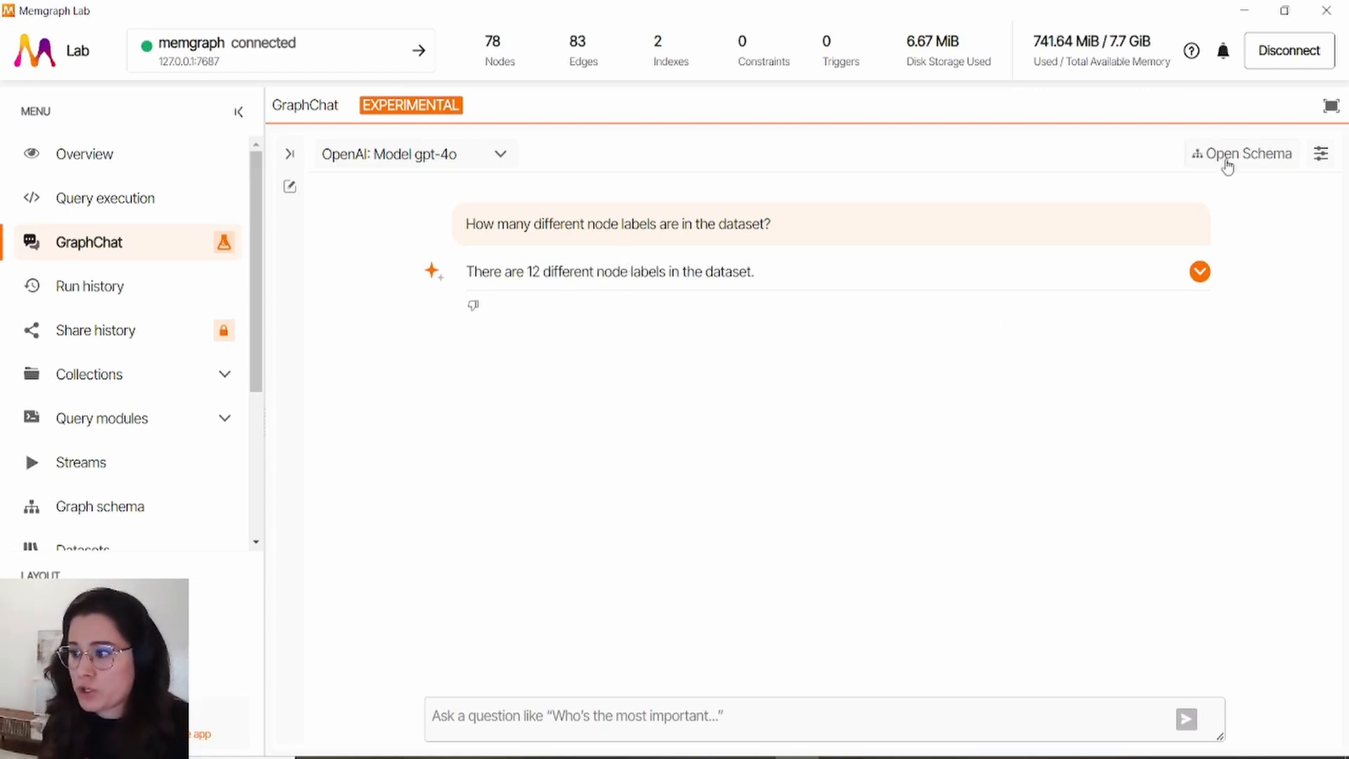
{"action": "left_click", "coordinate": [1246, 153]}
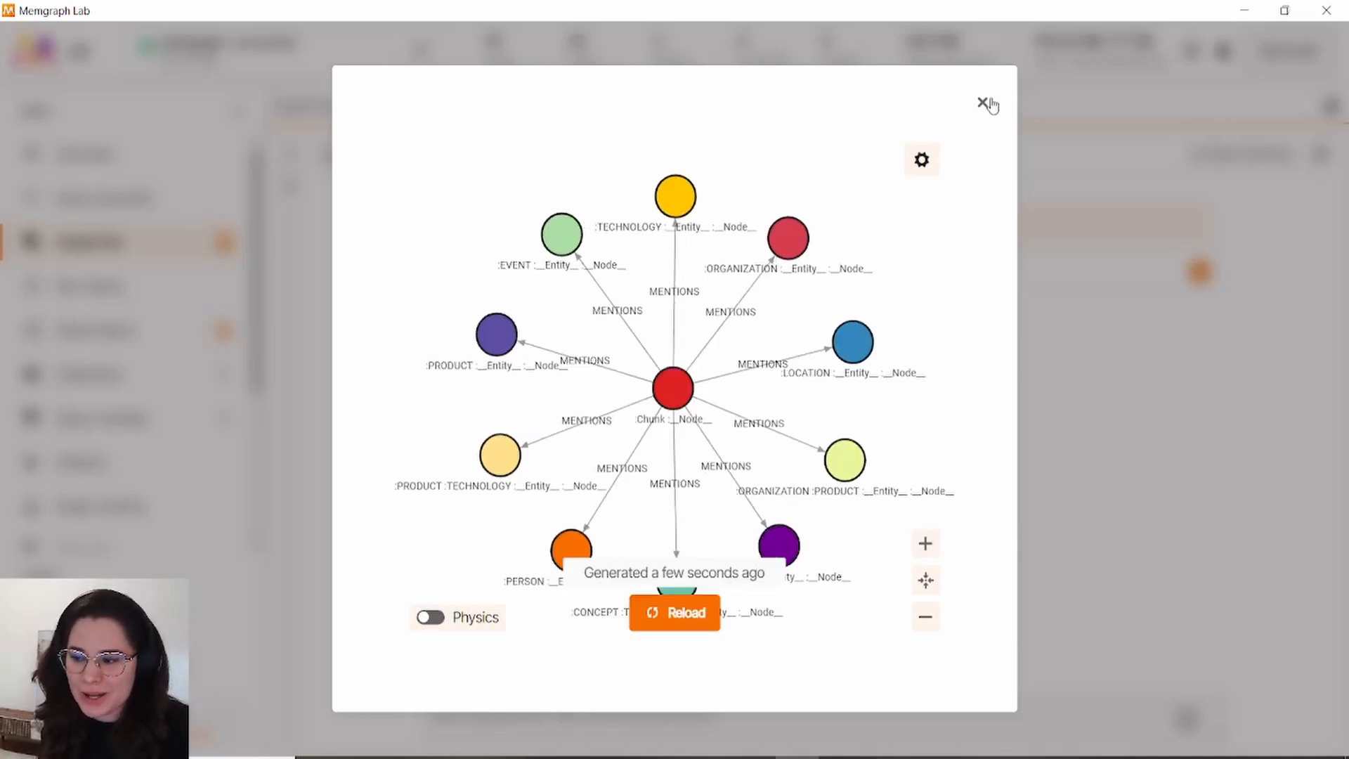
{"action": "left_click", "coordinate": [982, 103]}
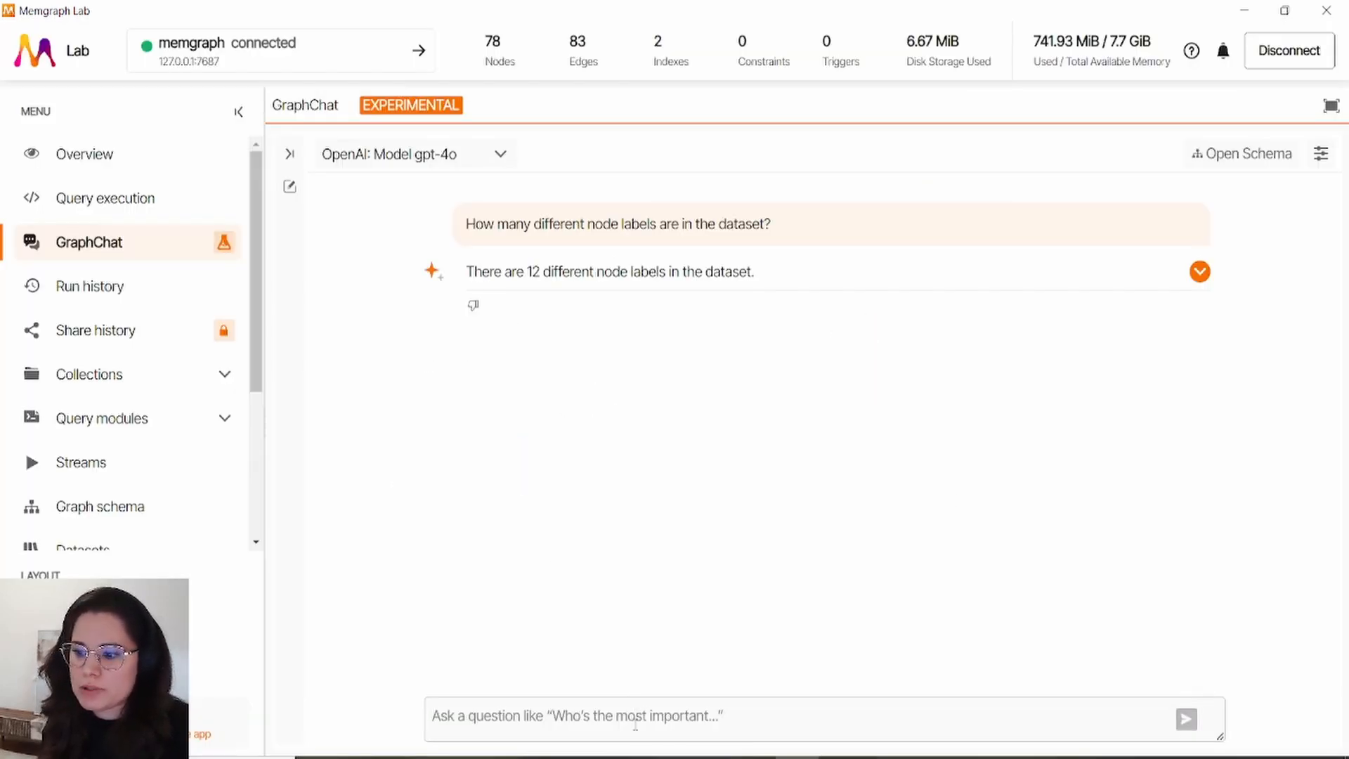
- Ask GraphChat 'What is the most connected node in my dataset?' (ID 71370, 10 connections)
{"action": "type", "text": "W"}
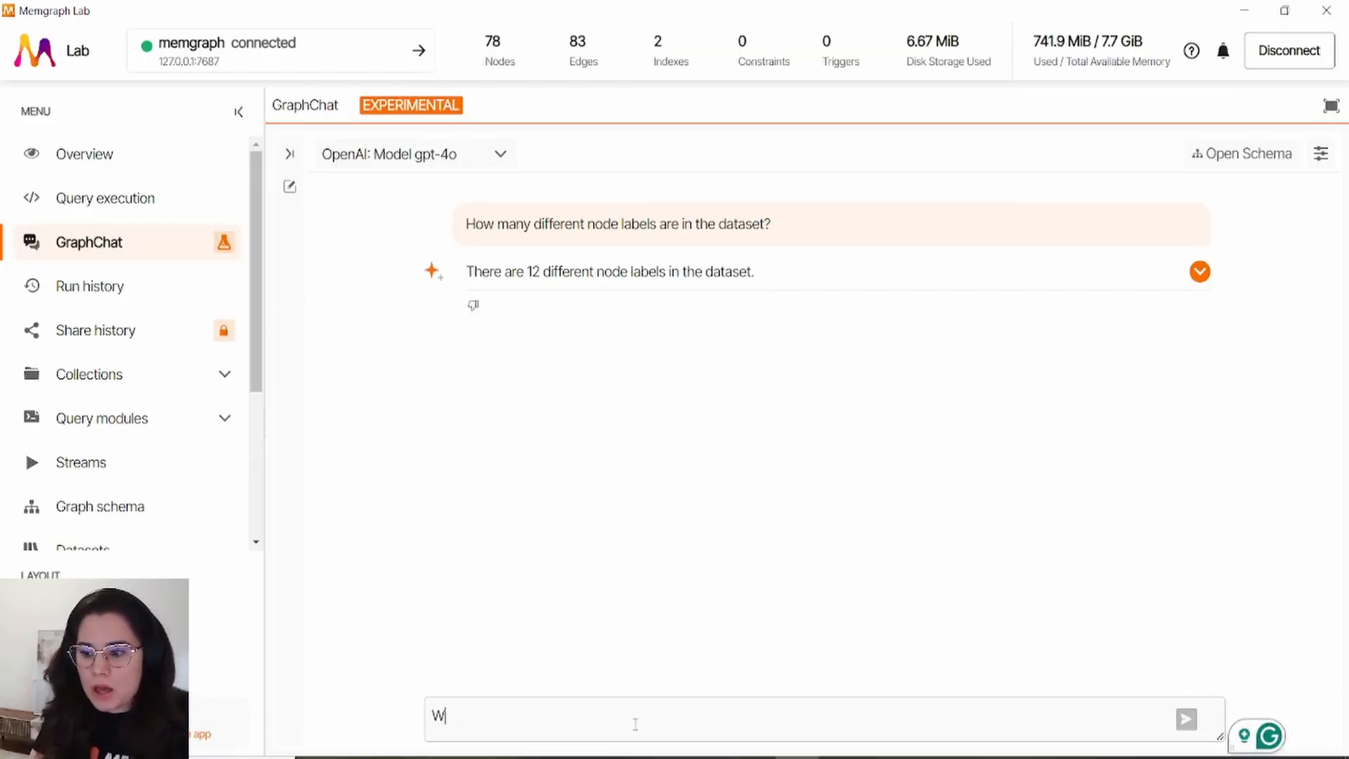
{"action": "type", "text": "What is the mos"}
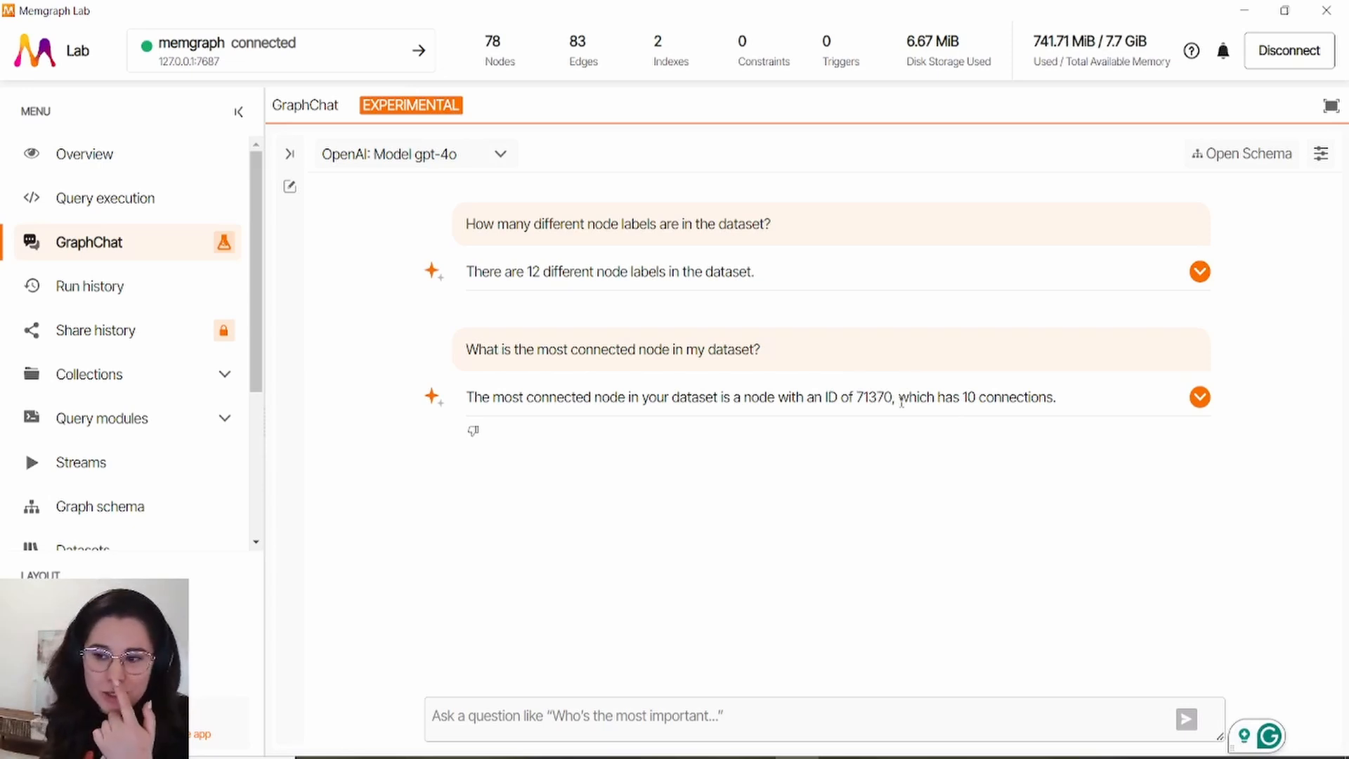
{"action": "mouse_move", "coordinate": [892, 385]}
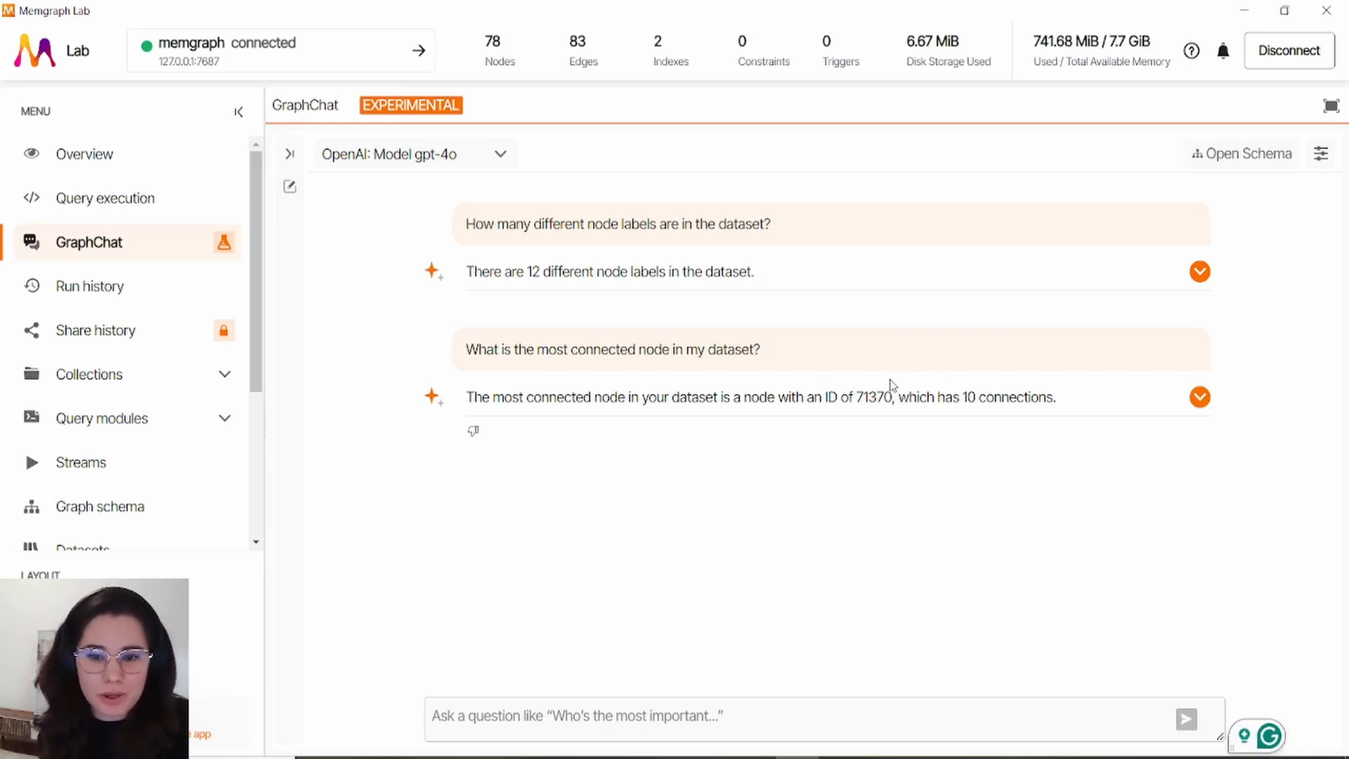